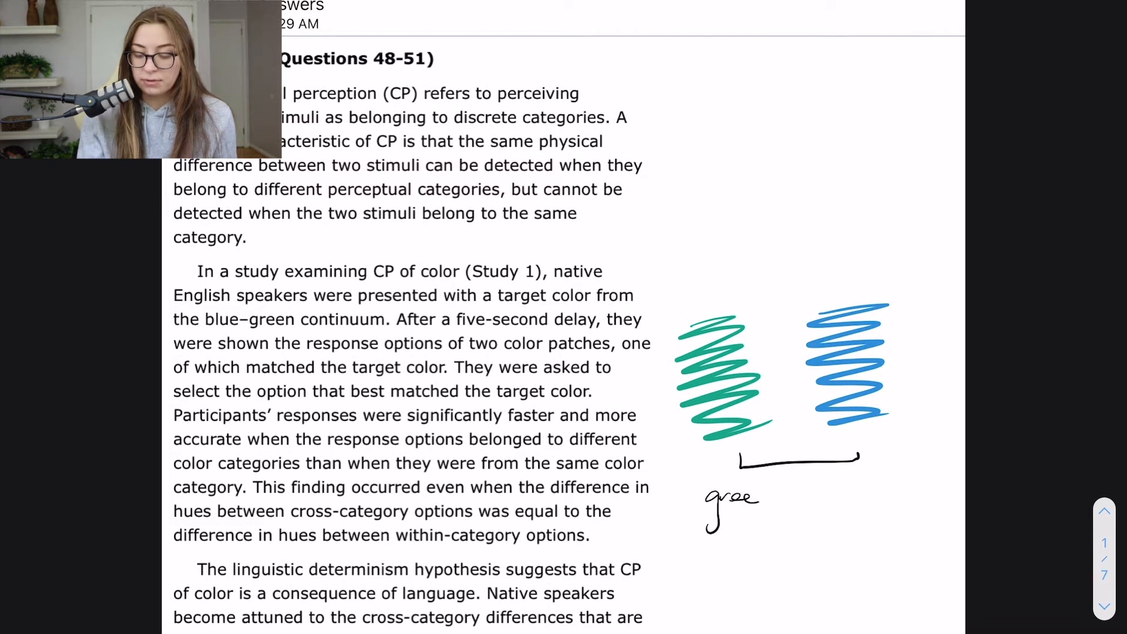
- Label the swatches beside the passage with handwritten colour names before recolouring the right one green
type("en")
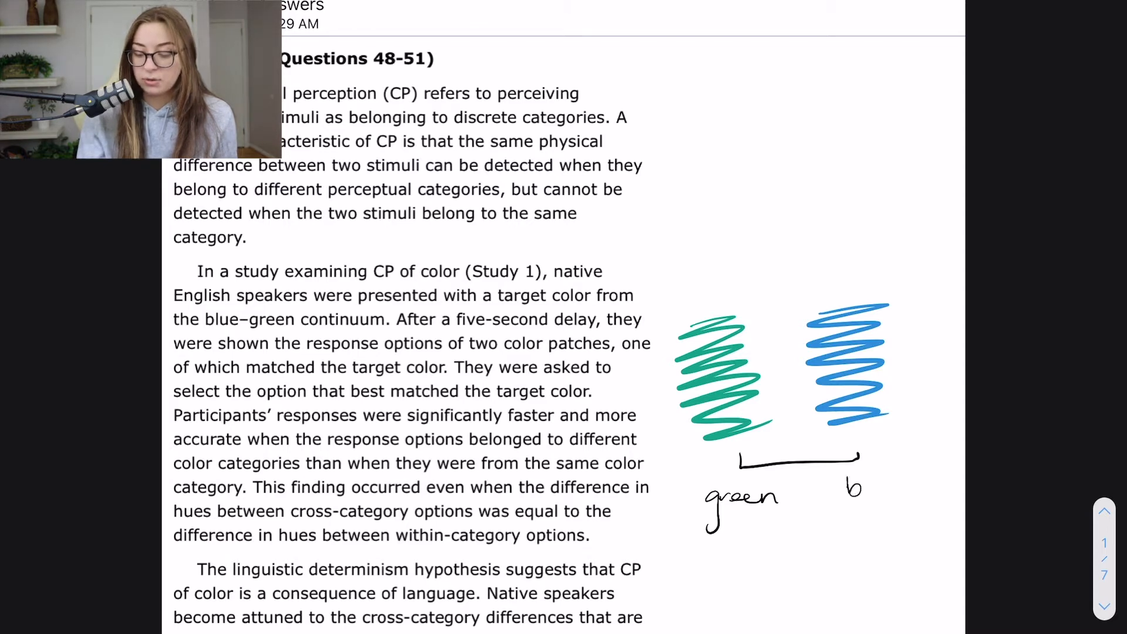
type("blue")
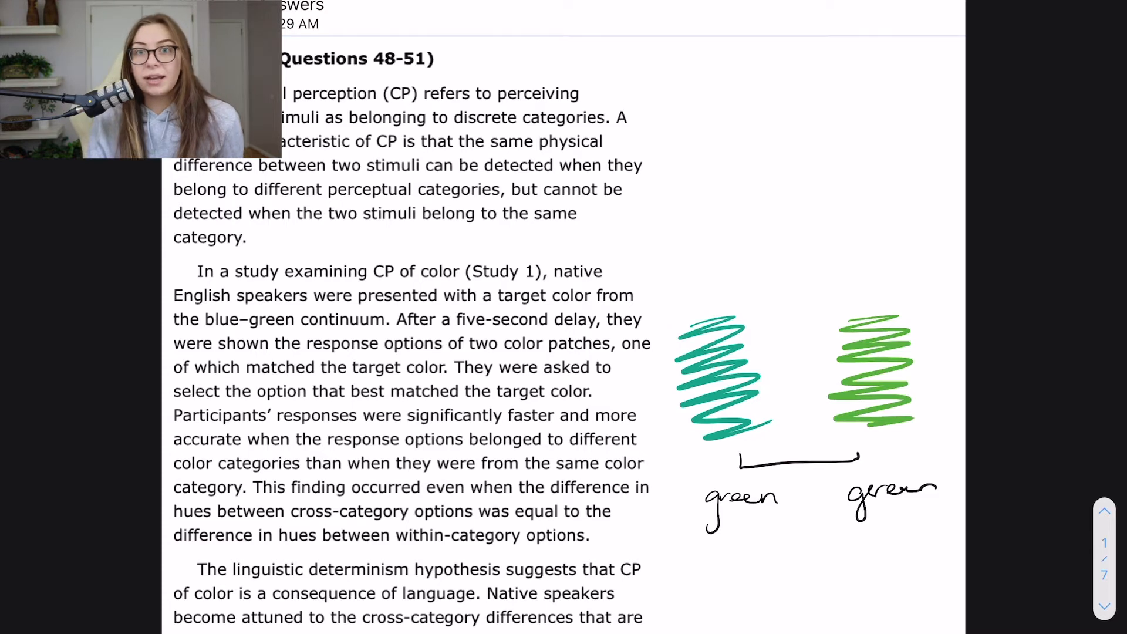
- Scroll the passage down to the linguistic determinism paragraph on Study 2 with Berinmo speakers
scroll("down", 3)
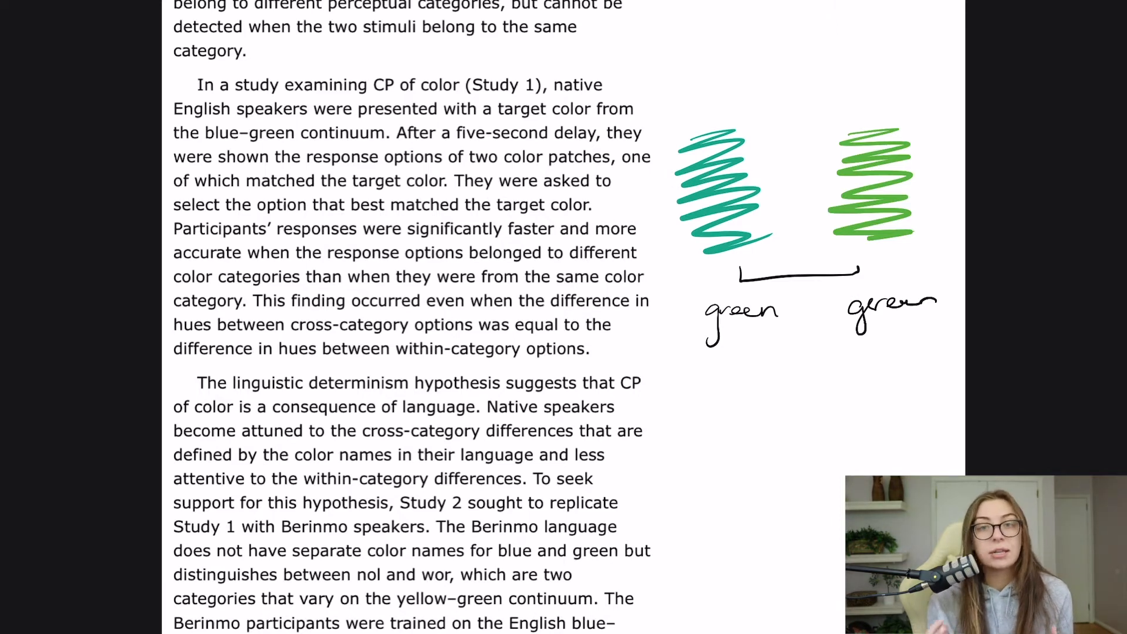
- Scroll to the end of the Study 2 paragraph on the nol–wor and blue–green continua
scroll("down", 3)
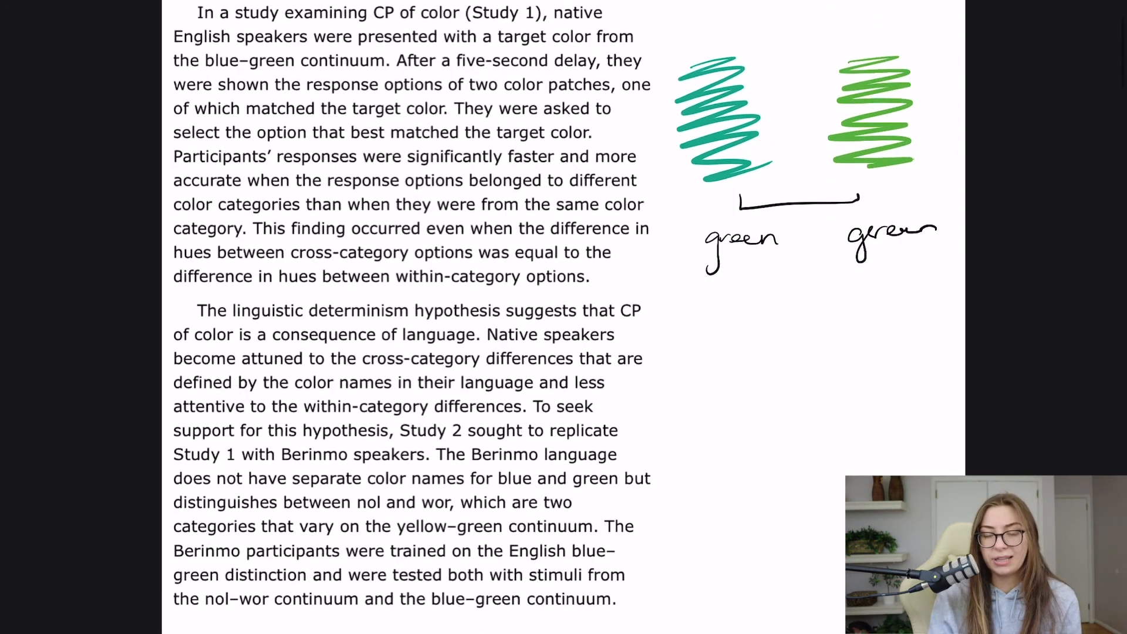
scroll("up", 3)
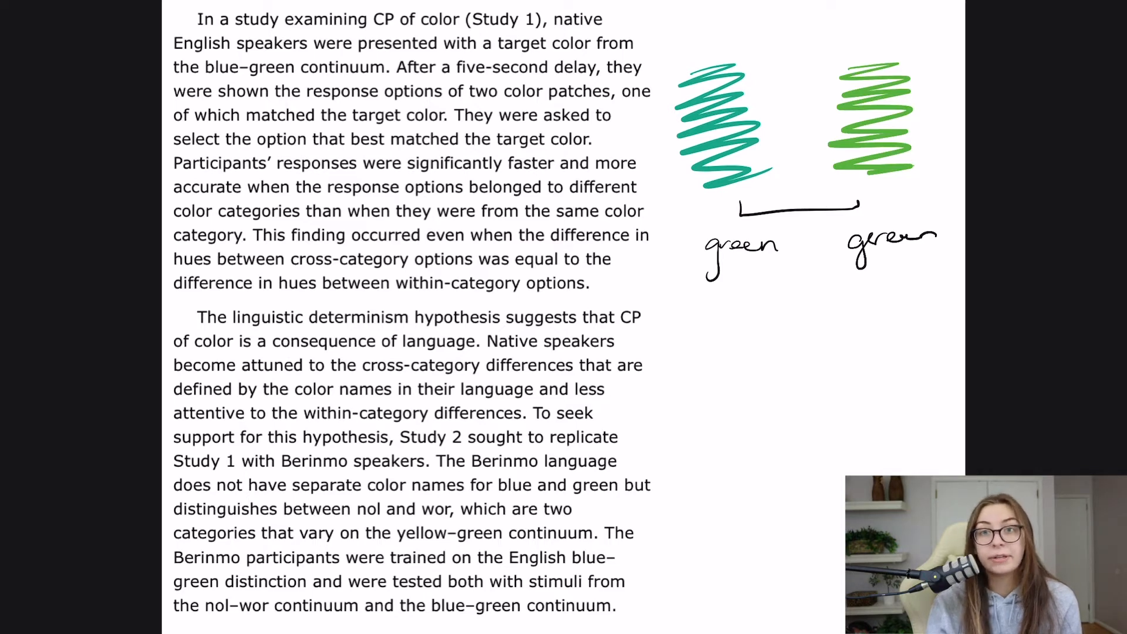
scroll("down", 3)
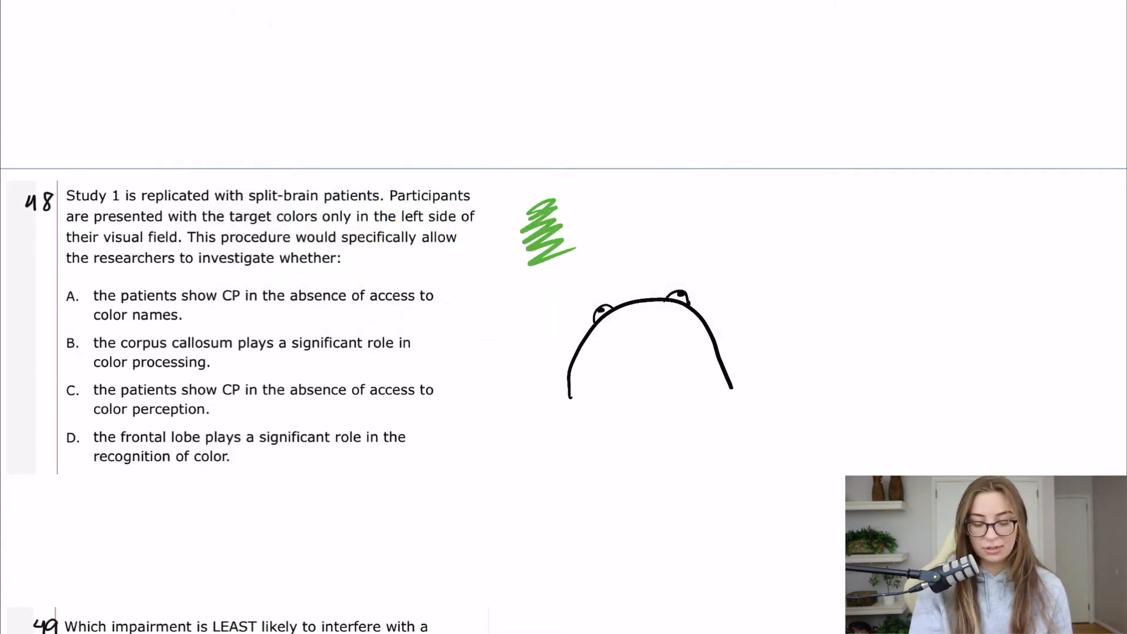
- Sketch a top-down head beside question 48 tracing a green target's path to the right hemisphere, labelled R
left_click(546, 232)
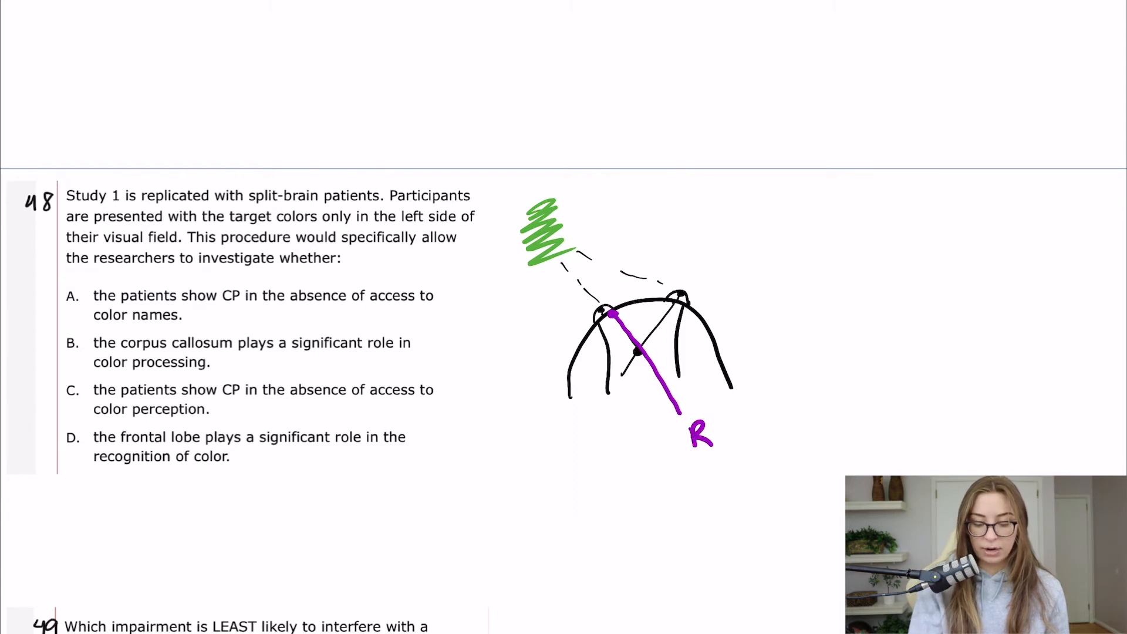
scroll("up", 3)
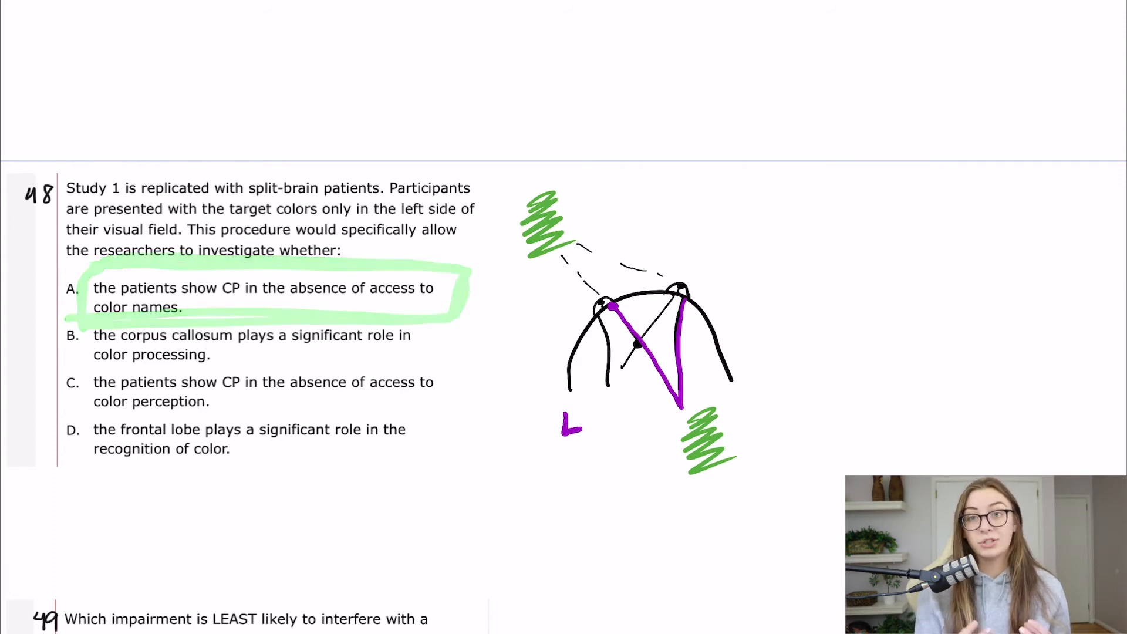
- Circle answer choice A of question 48 in green as the likely answer
left_click(267, 297)
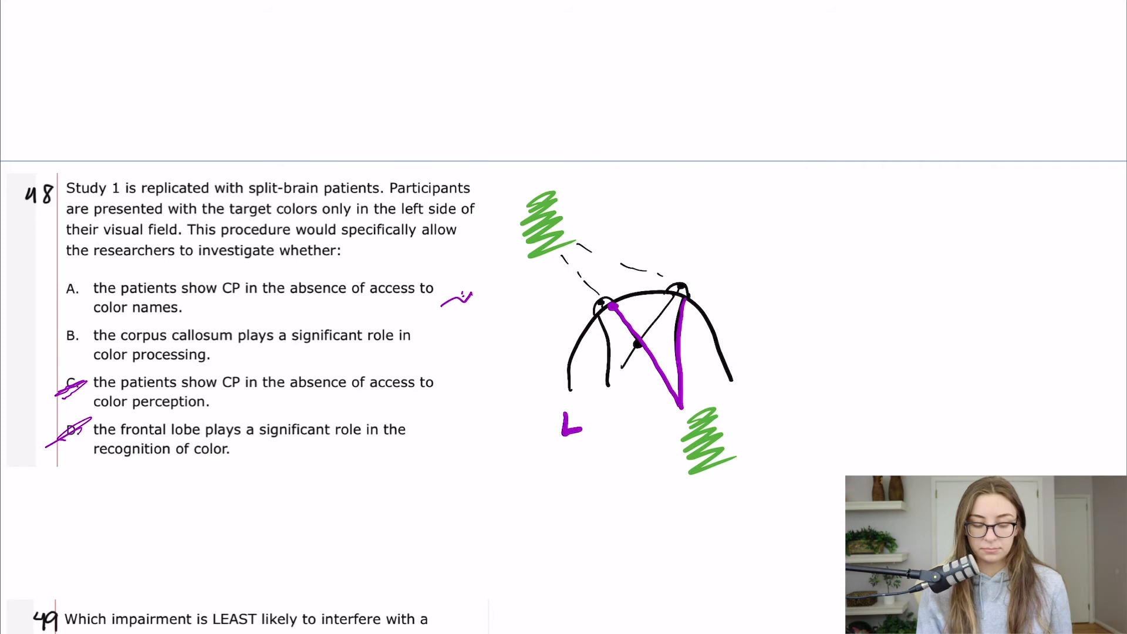
- Tick choice A in purple, strike through C and D, then bring question 49 into view
scroll("down", 3)
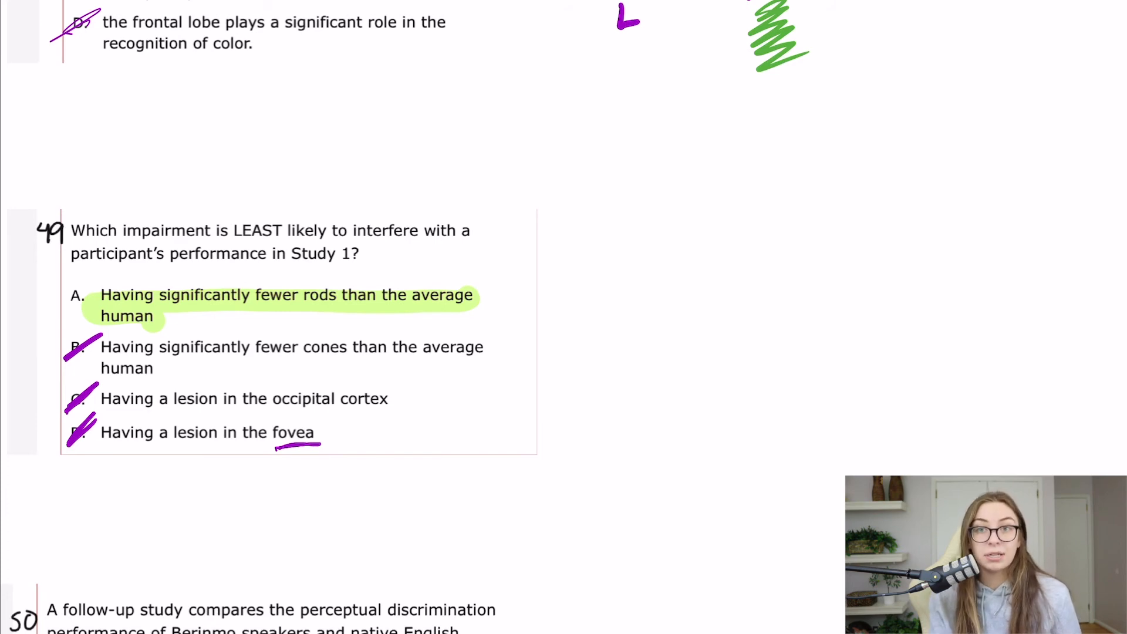
- Mark question 49 with A highlighted and B, C, D struck through, then move on to question 50
scroll("down", 3)
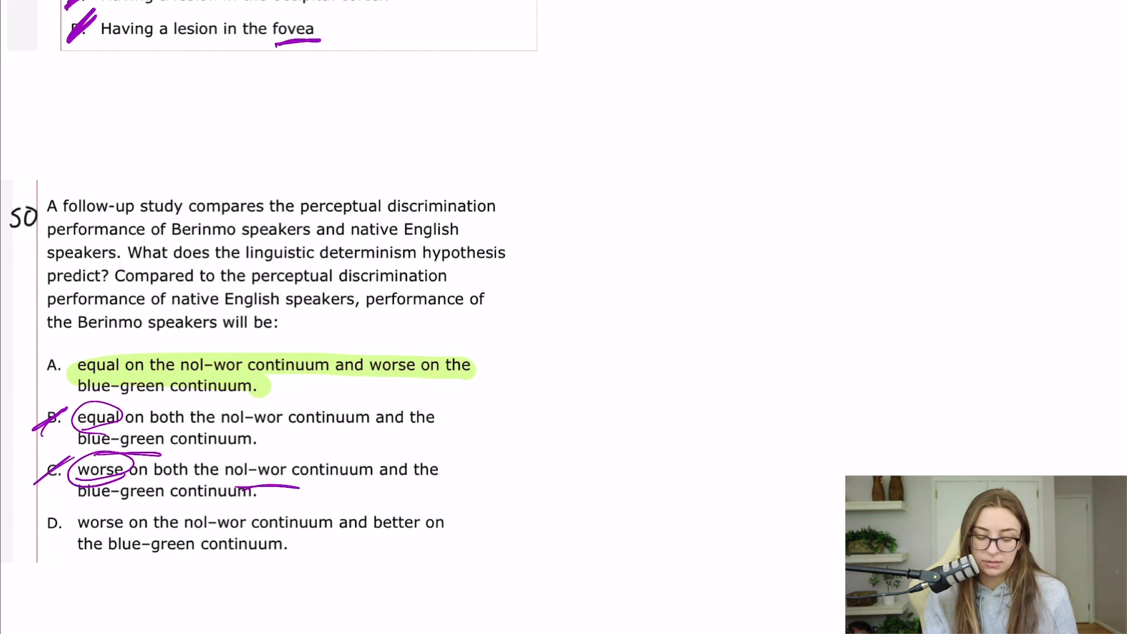
- Strike out choice D of question 50 and scroll through the passage back to question 51's options
scroll("down", 3)
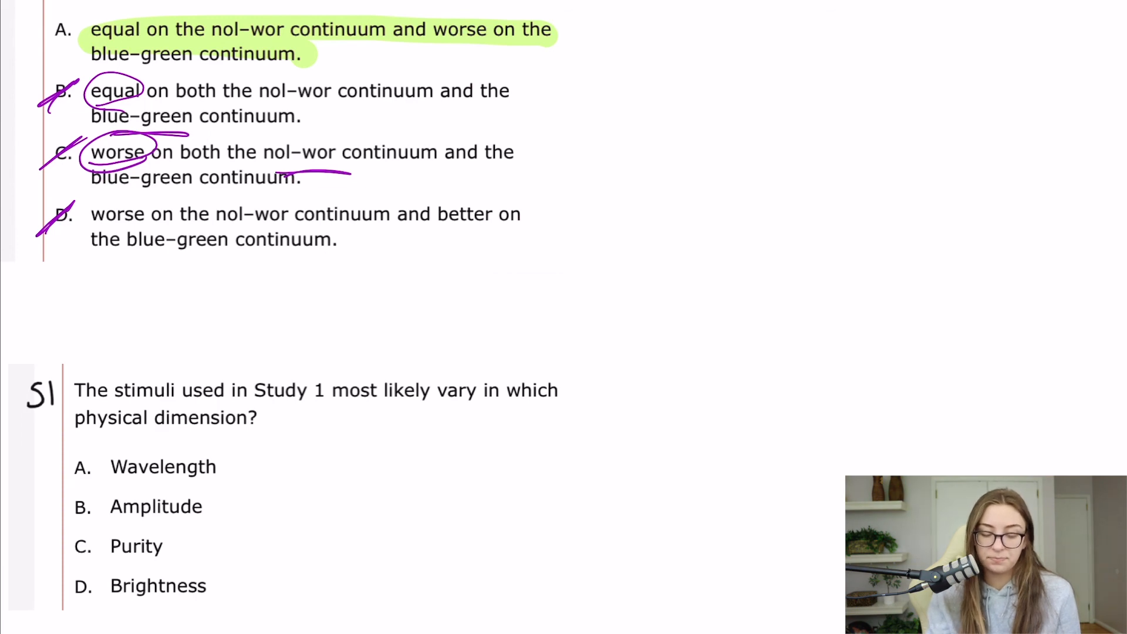
scroll("up", 3)
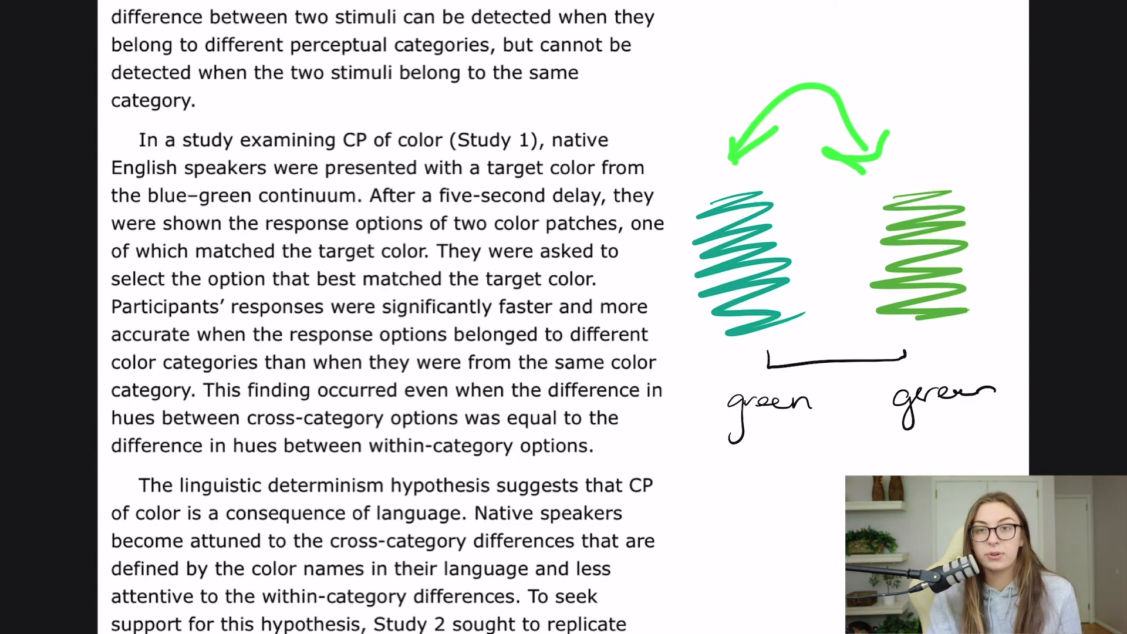
scroll("down", 3)
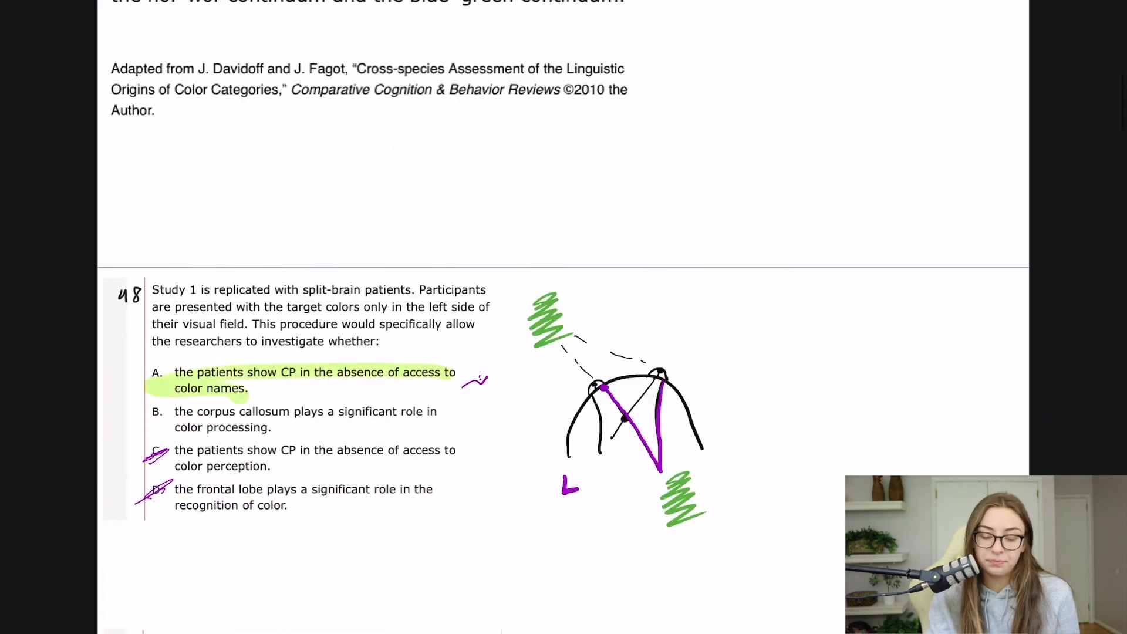
scroll("up", 3)
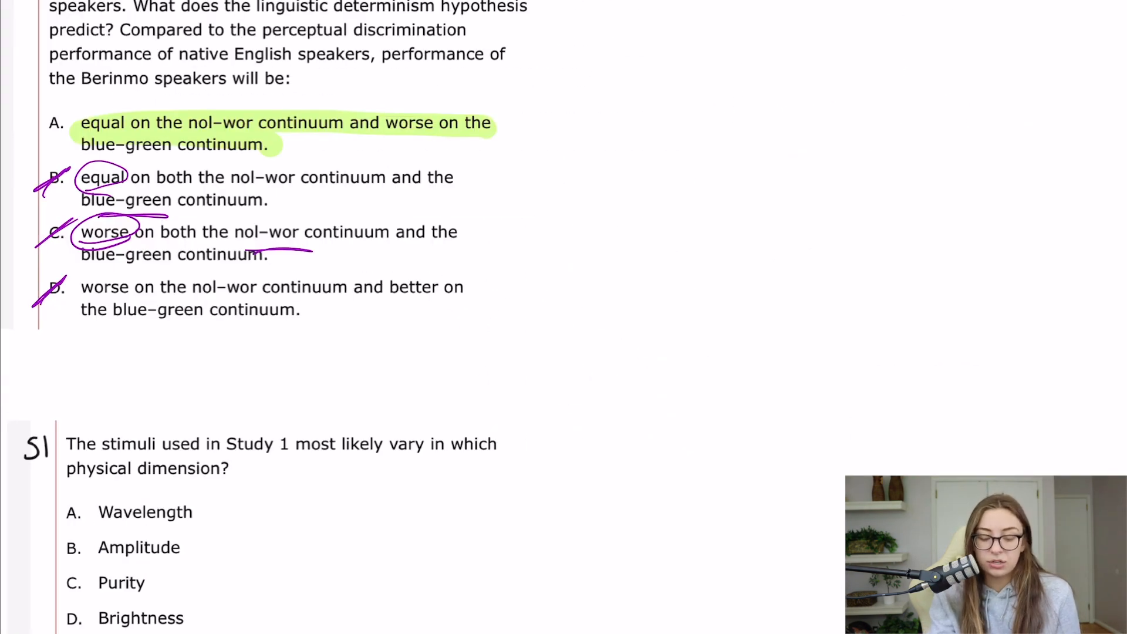